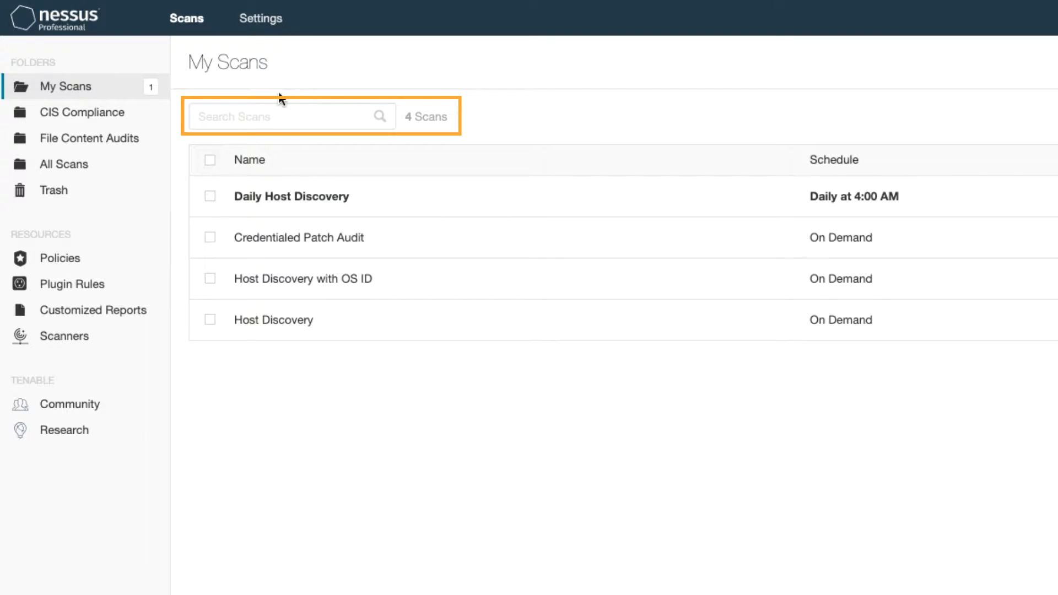
Search the My Scans list and open the Credentialed Patch Audit results
left_click(284, 116)
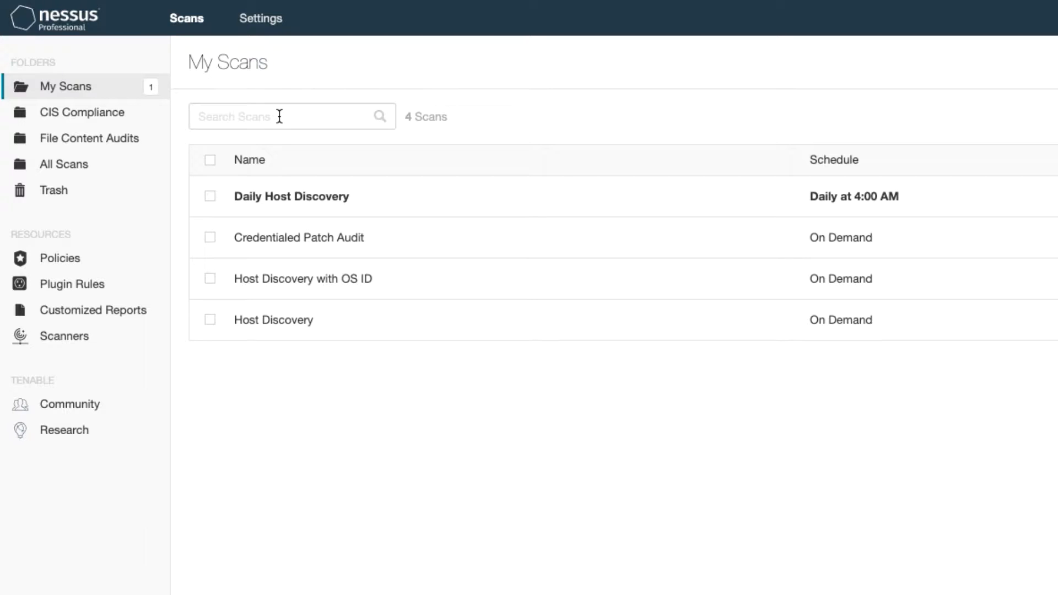
type("on deman")
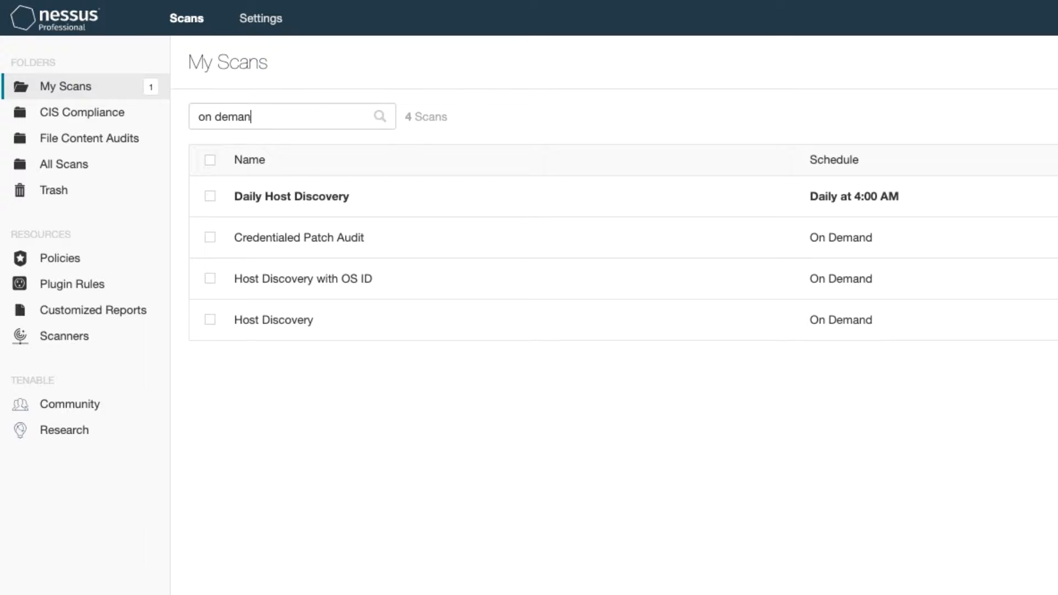
type("d")
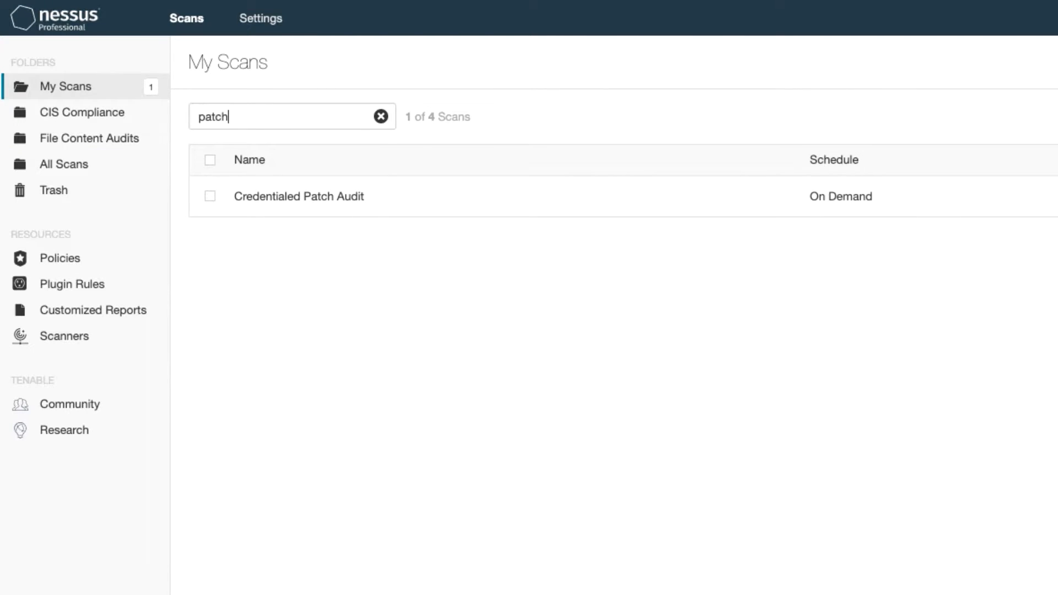
left_click(298, 196)
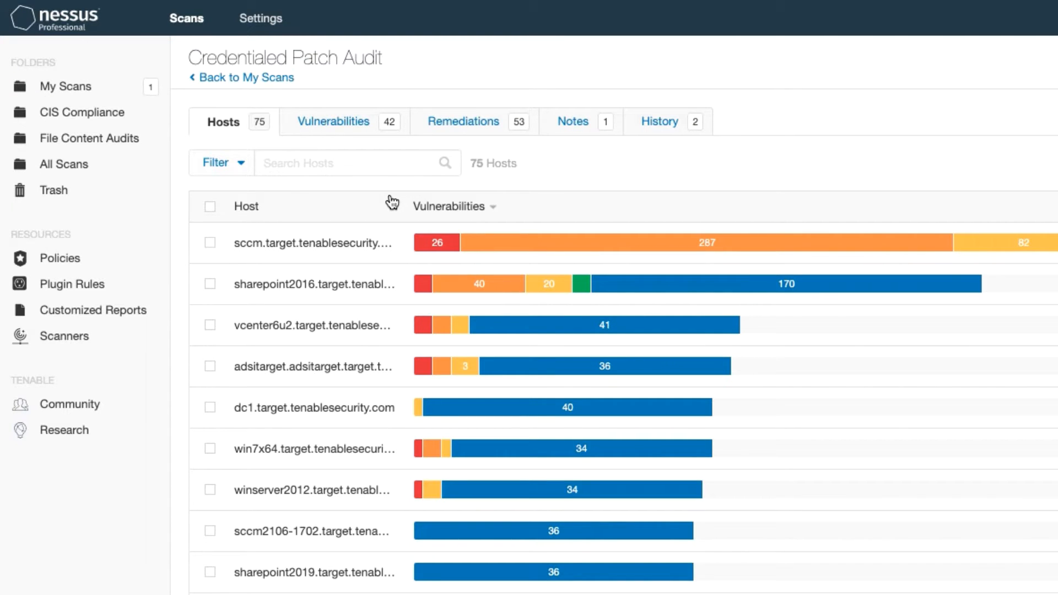
mouse_move(87, 139)
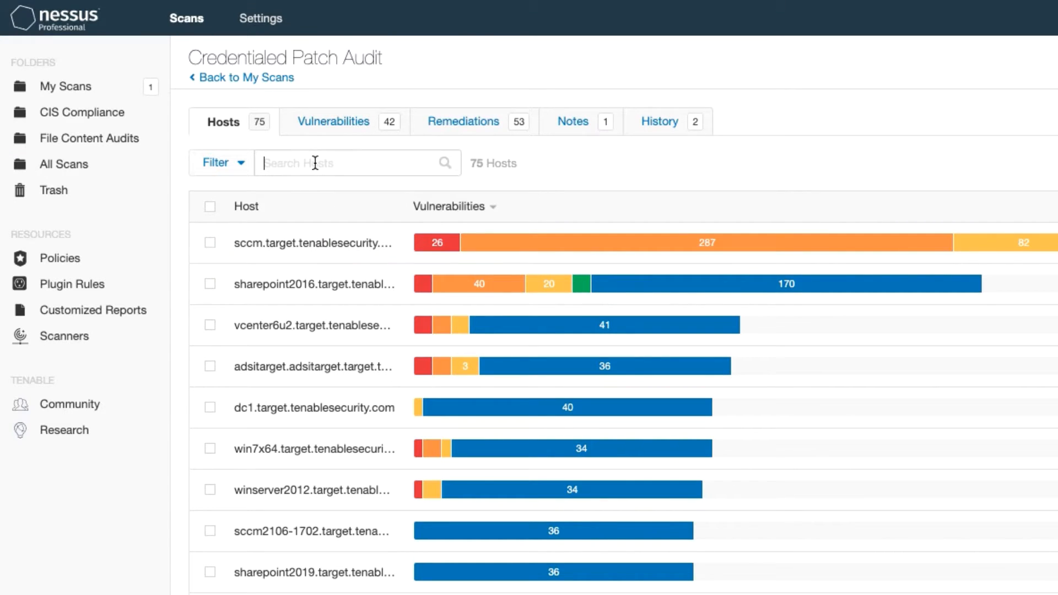
Search hosts for 'dc1' to show only dc1.target.tenablesecurity.com
type("dc1")
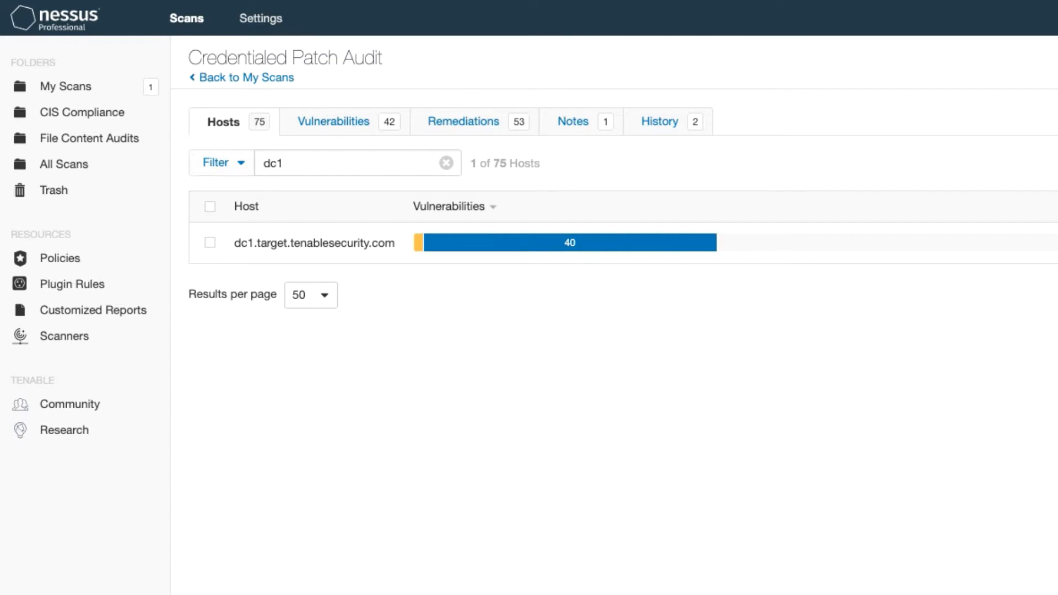
left_click(333, 121)
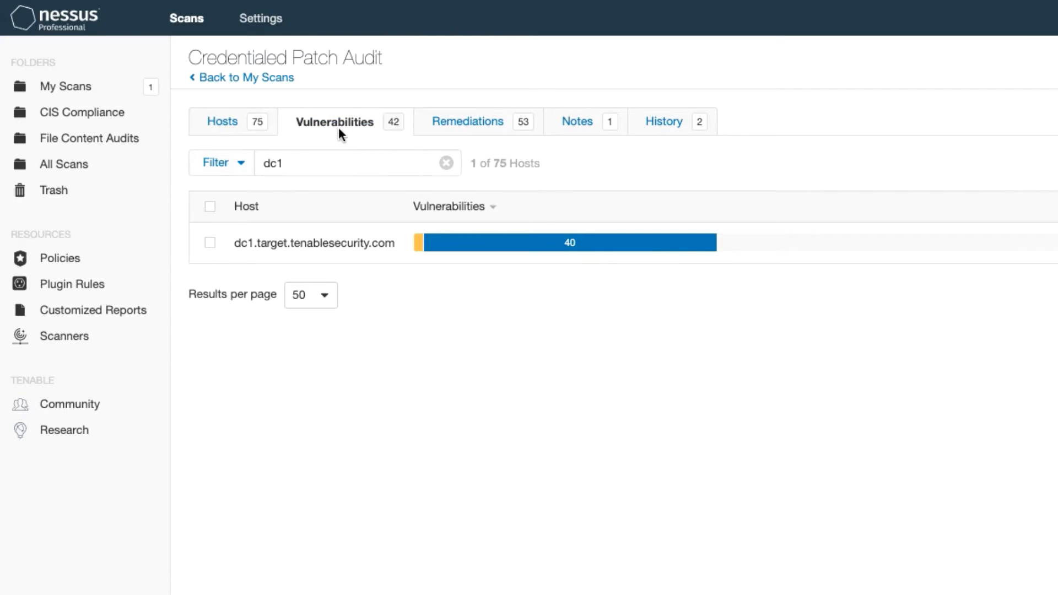
Show the Vulnerabilities list filtered by 'windows' (9 of 42)
left_click(445, 162)
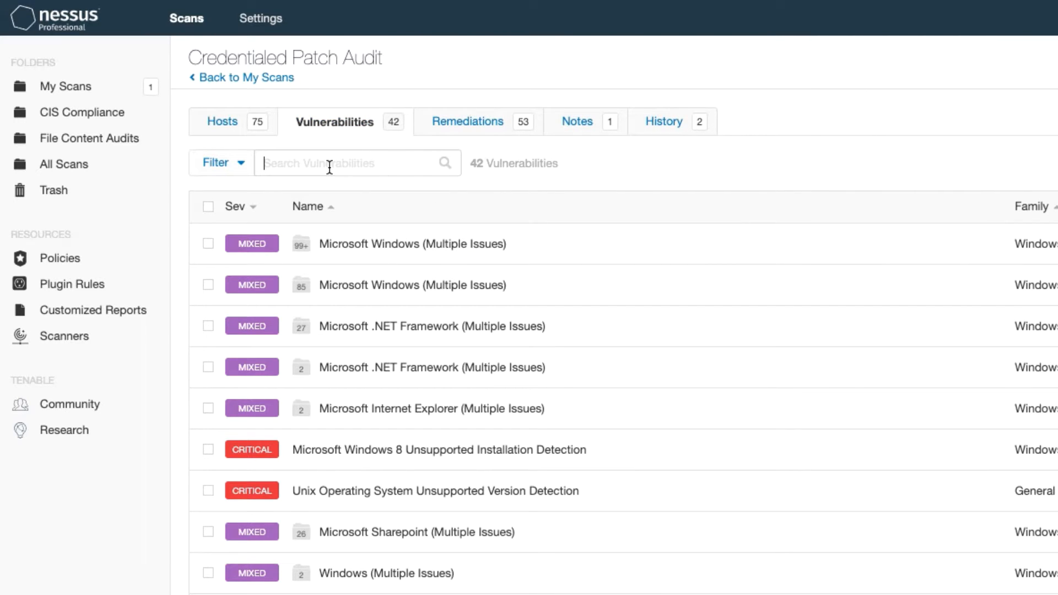
type("windows")
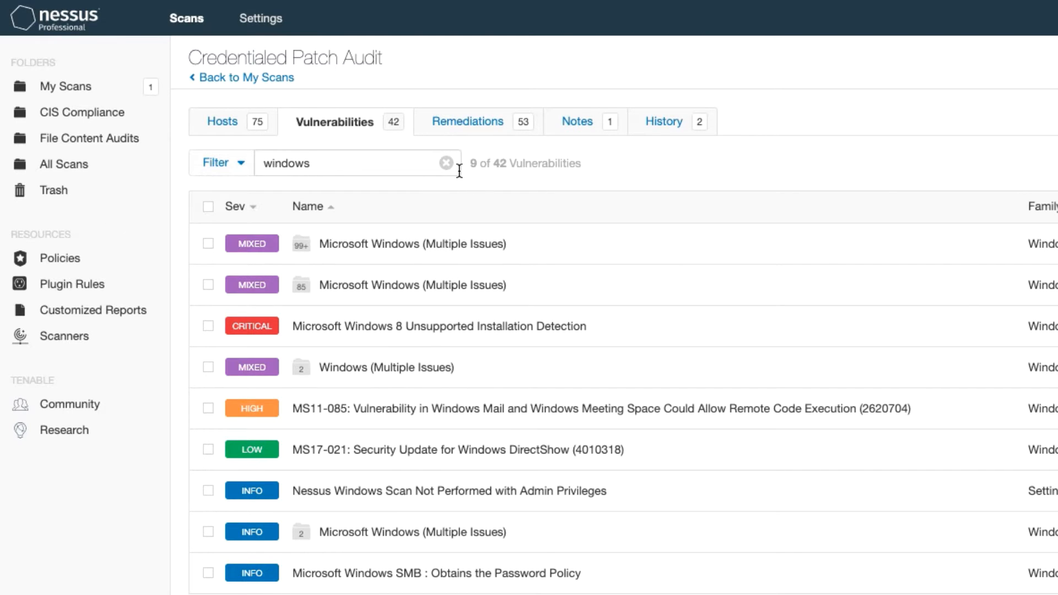
Filter vulnerabilities to Plugin Family Windows : Microsoft Bulletins, then search 'explorer'
left_click(215, 163)
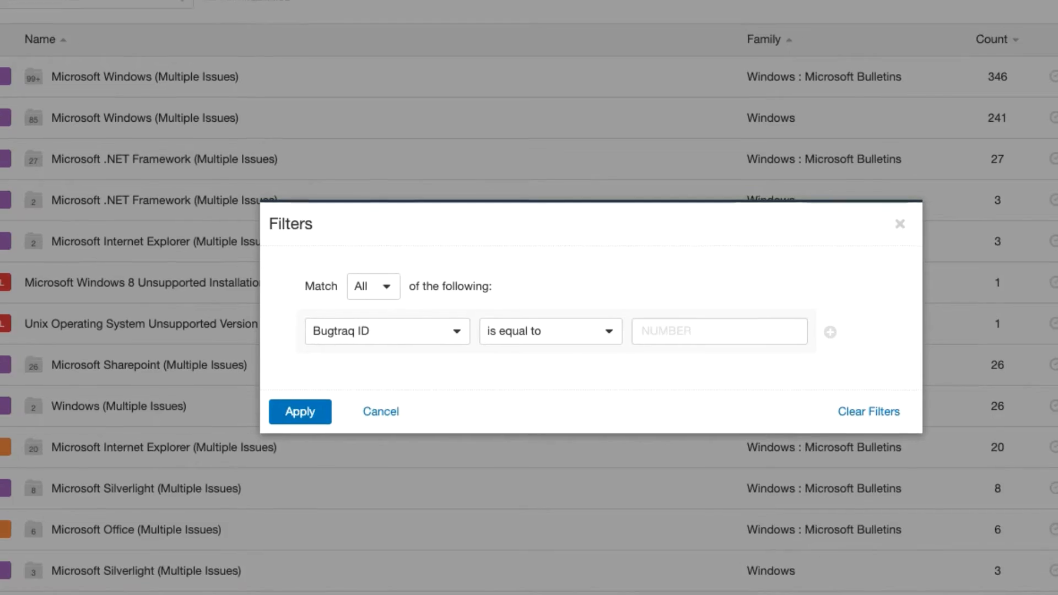
left_click(387, 331)
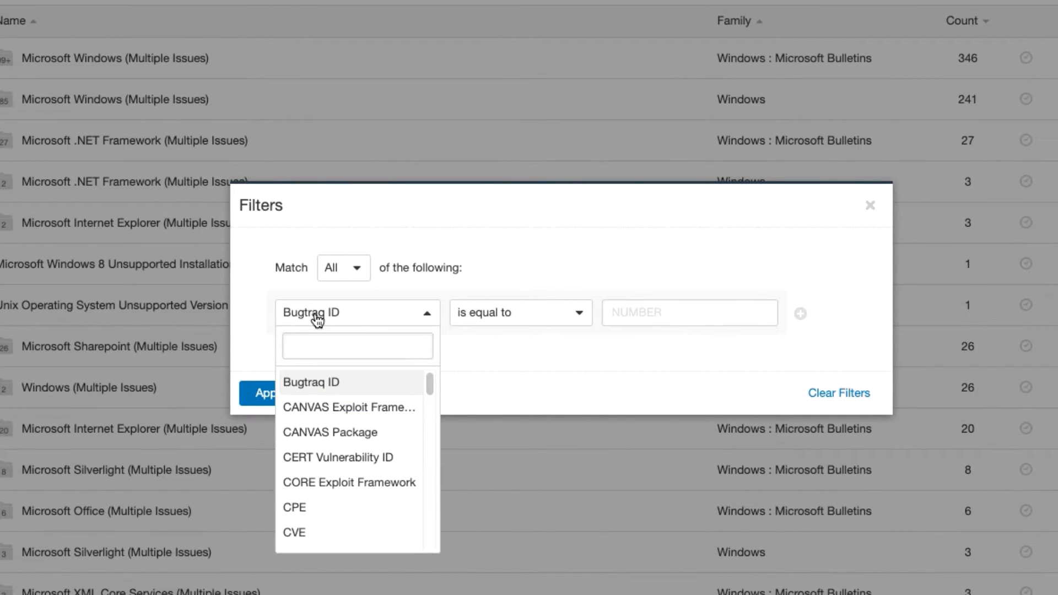
type("plugin")
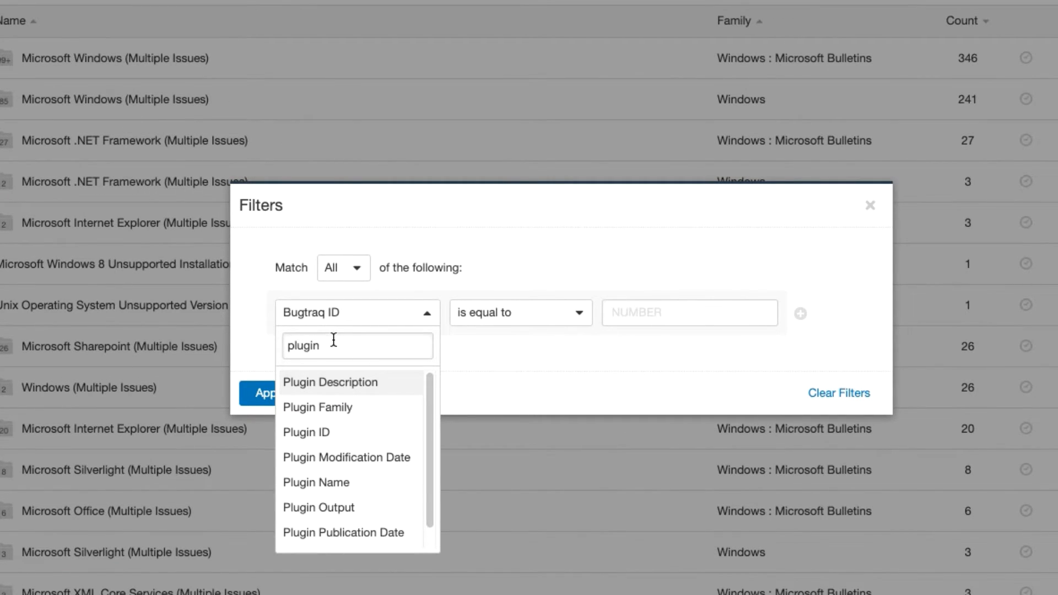
left_click(317, 406)
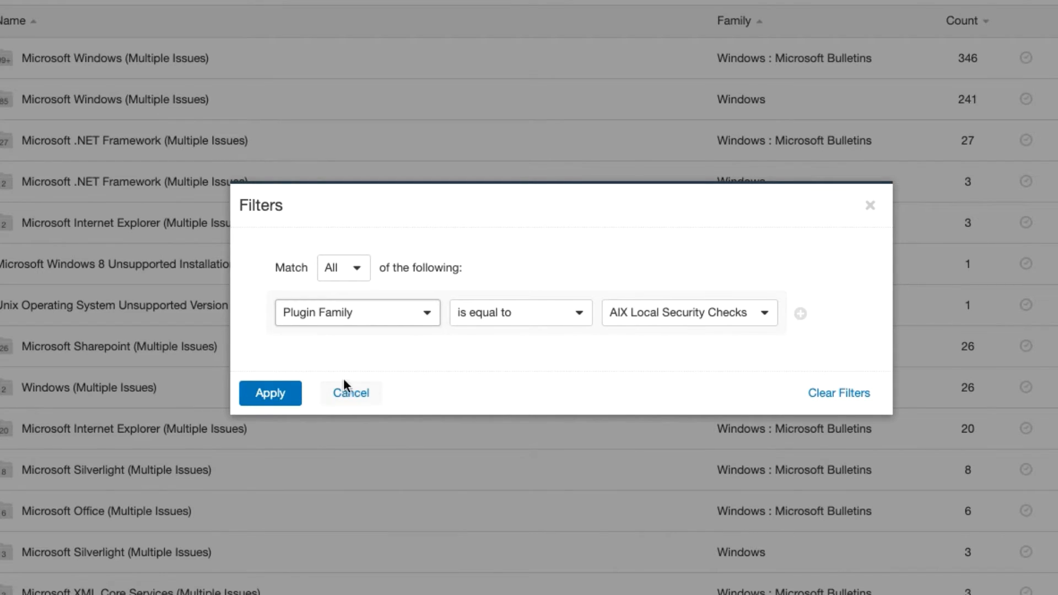
type("mic")
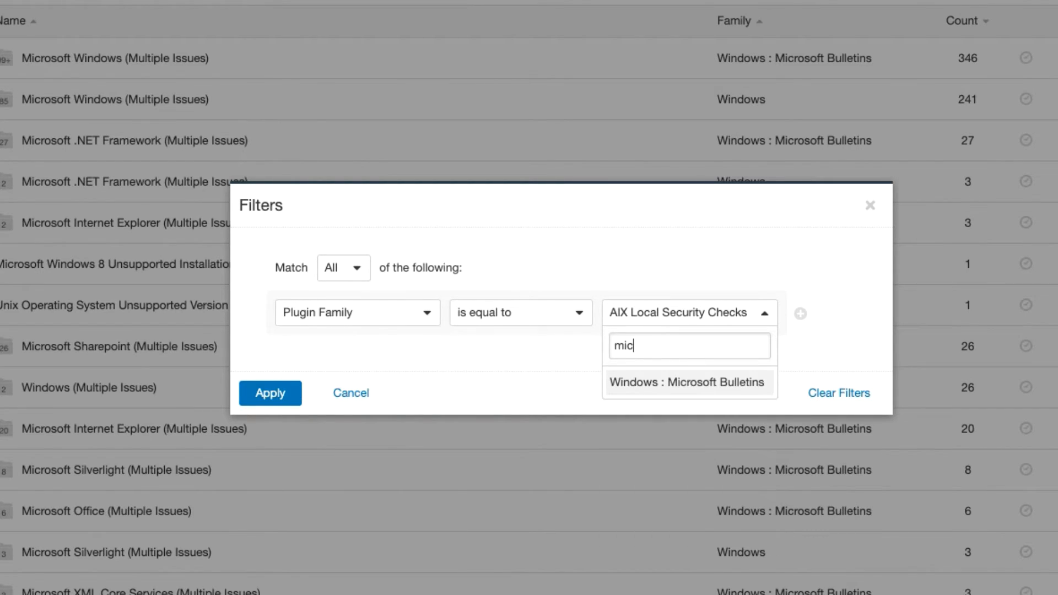
left_click(687, 382)
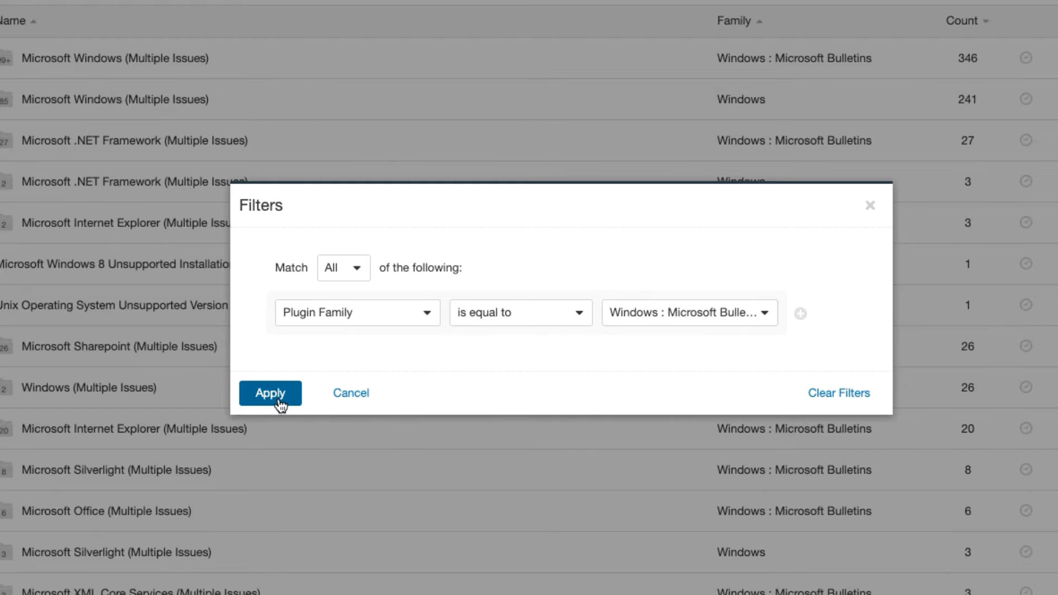
left_click(270, 393)
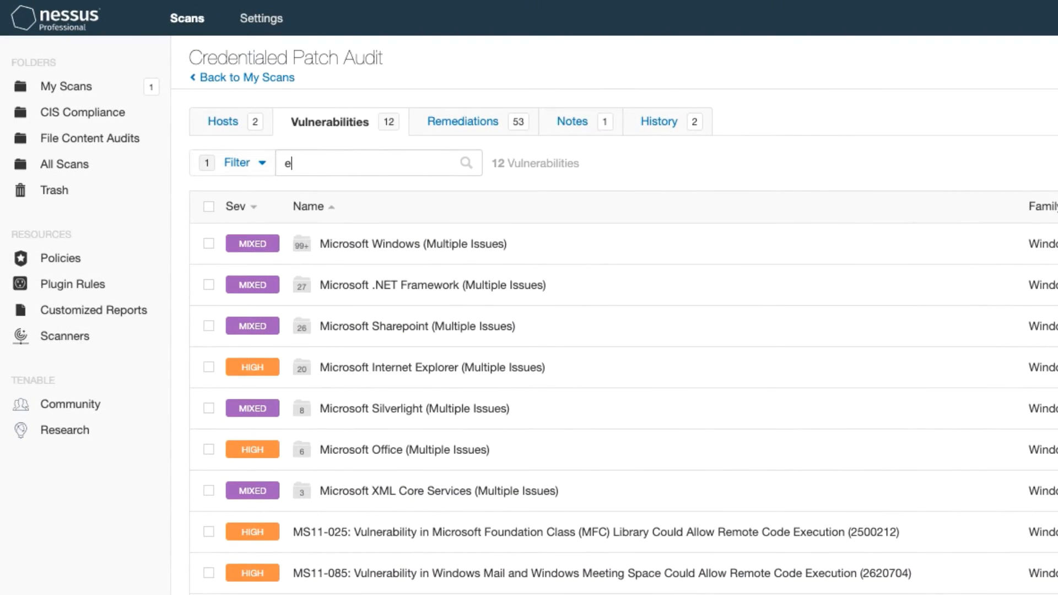
type("xplorer")
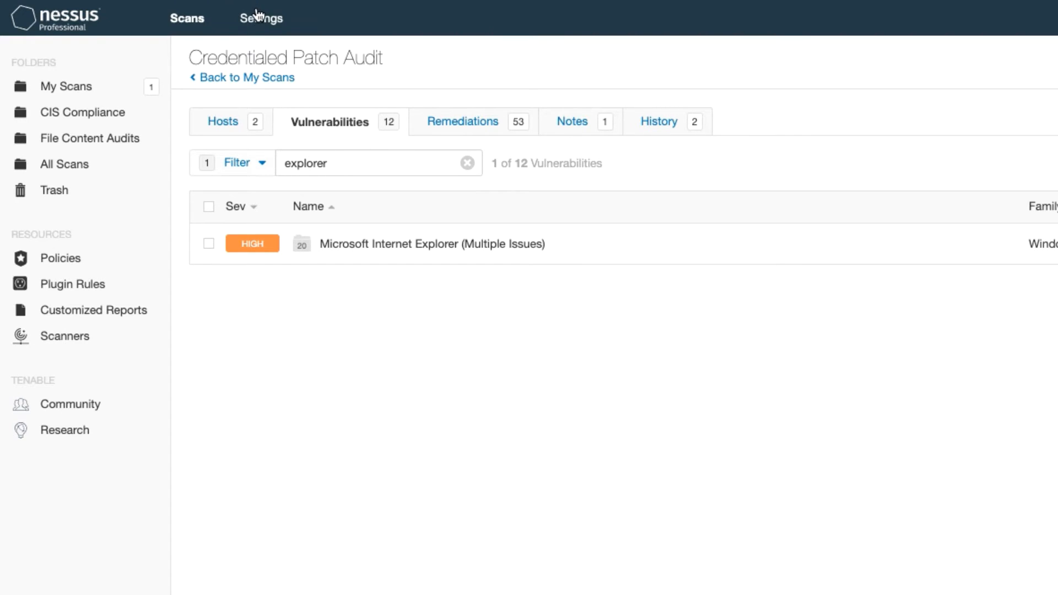
Go to Settings and open the Advanced settings page
left_click(261, 18)
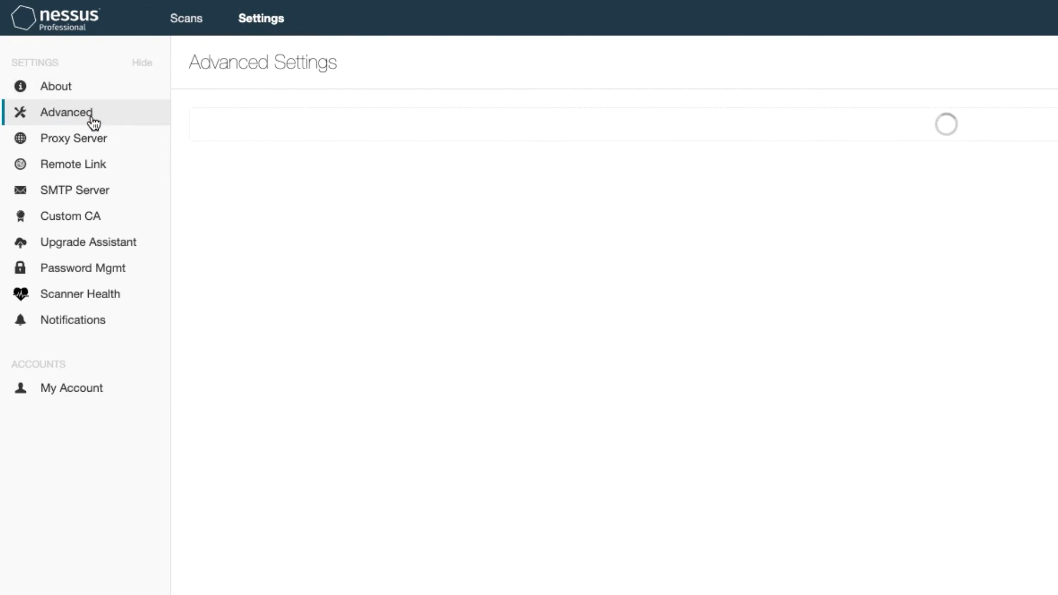
left_click(66, 112)
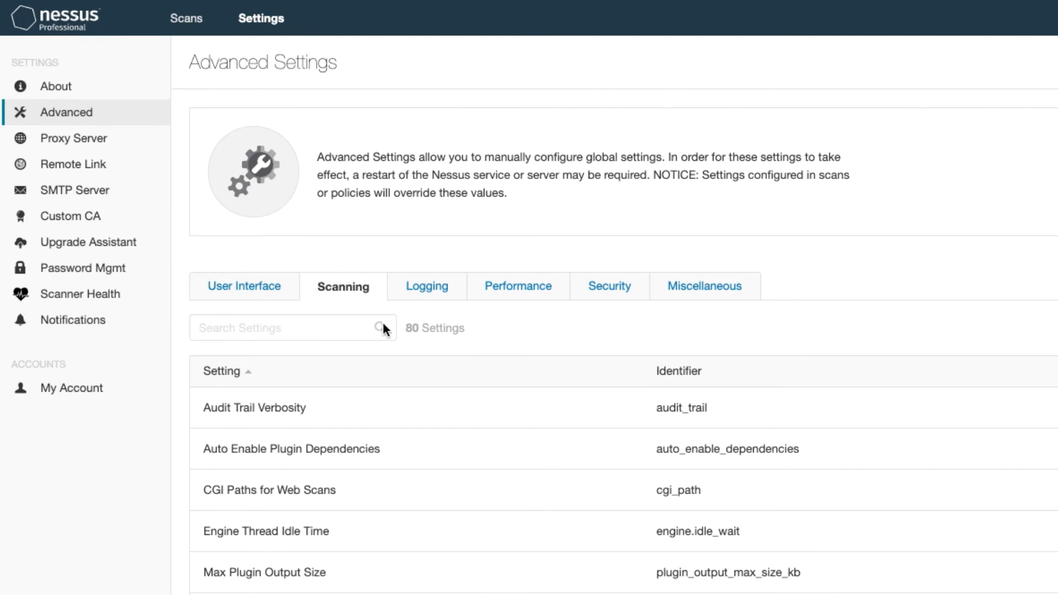